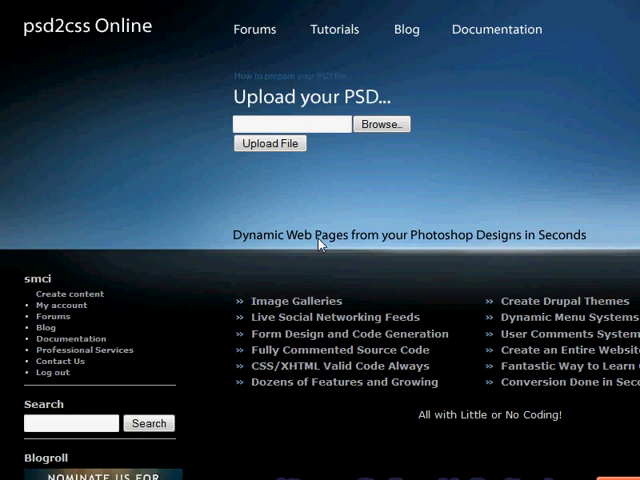
pyautogui.moveTo(322, 244)
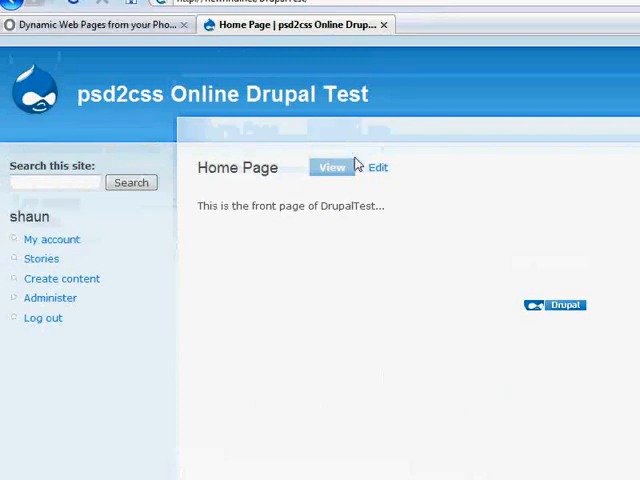
# View the Stories list on the Drupal test site.
pyautogui.click(48, 296)
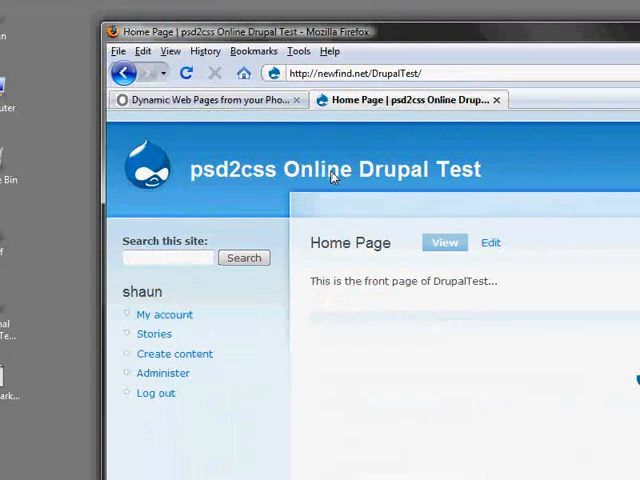
pyautogui.click(154, 332)
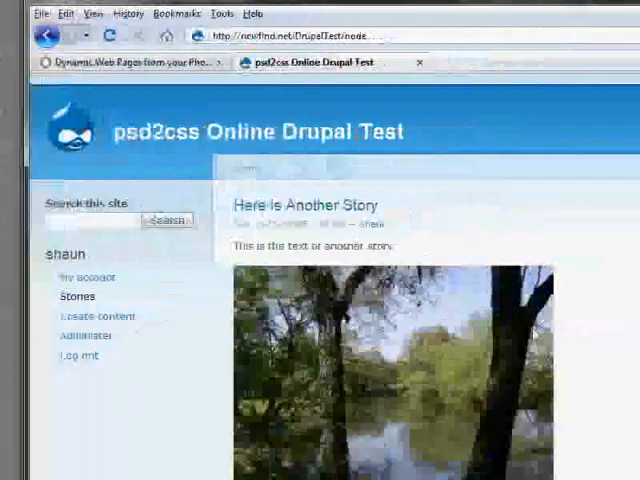
pyautogui.scroll(-3)
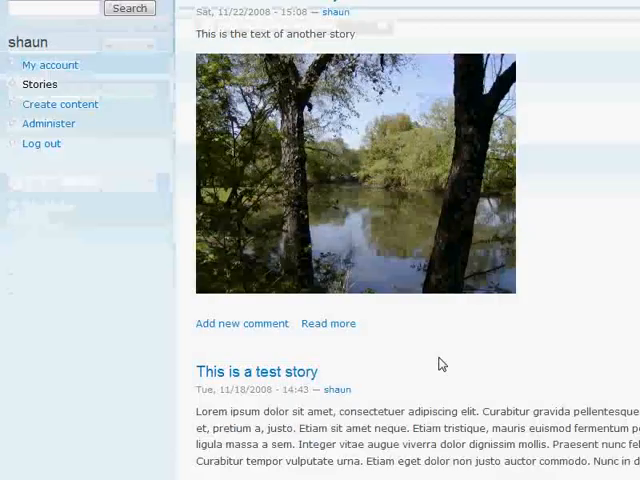
pyautogui.scroll(3)
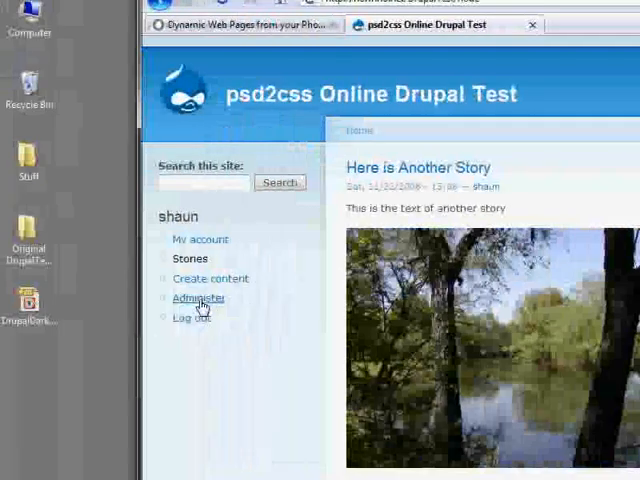
# Via Administer > Content, open the Home Page node at node/2.
pyautogui.click(196, 296)
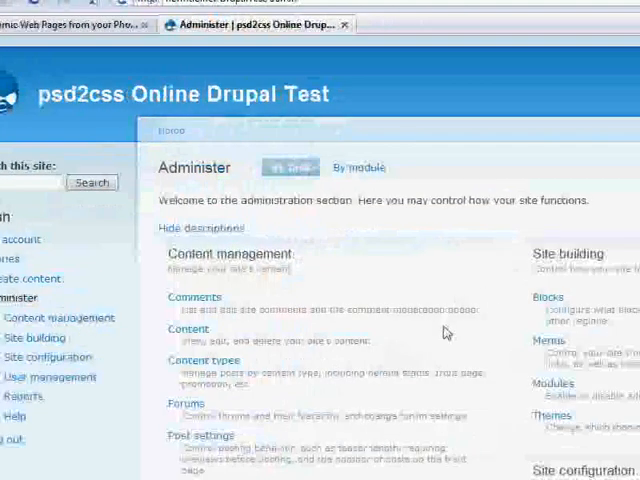
pyautogui.click(188, 328)
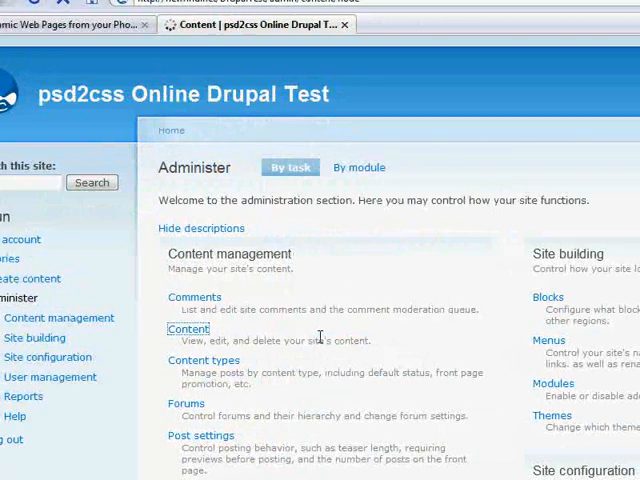
pyautogui.click(188, 328)
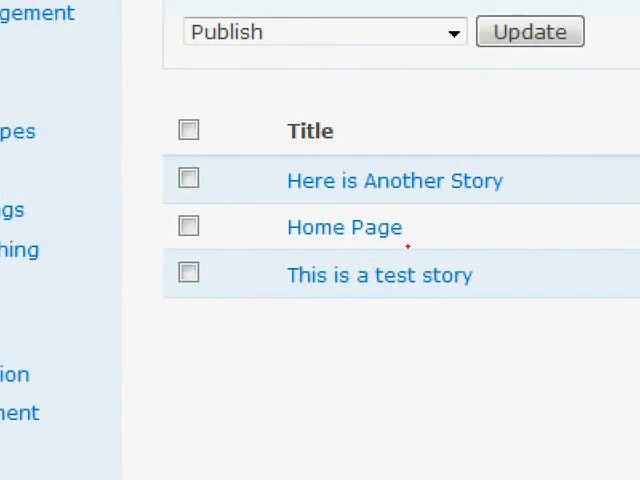
pyautogui.scroll(-3)
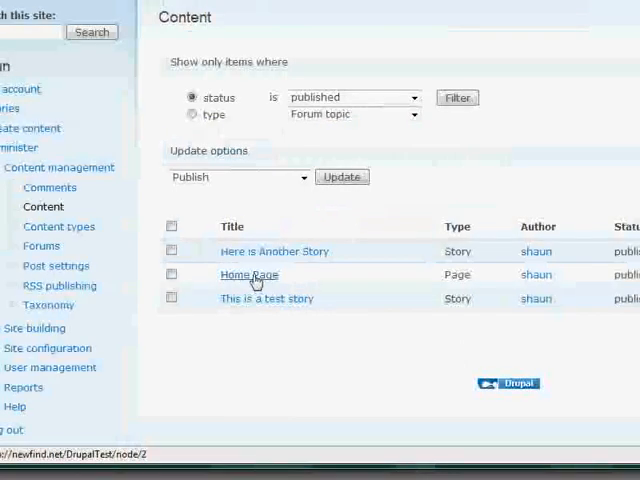
pyautogui.click(248, 274)
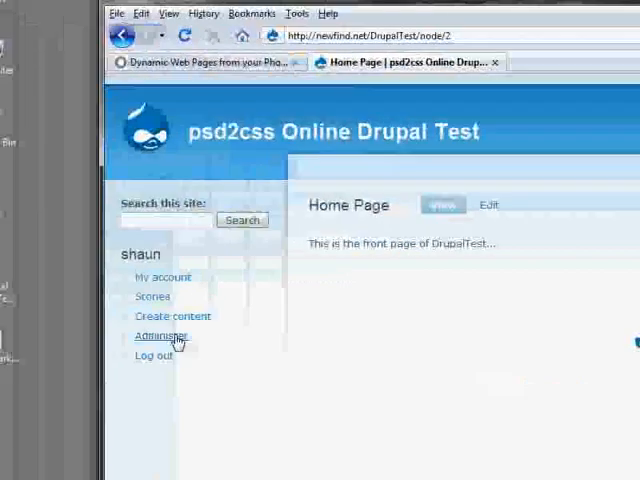
pyautogui.click(160, 336)
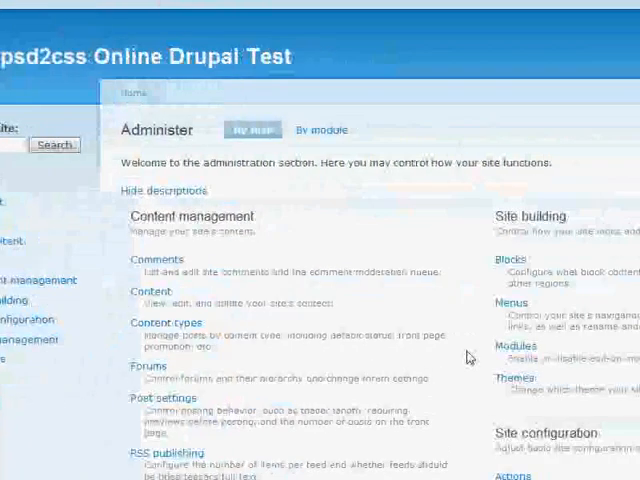
pyautogui.scroll(-3)
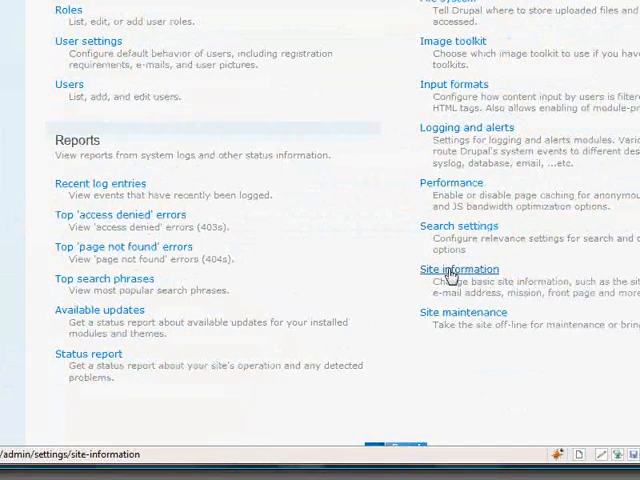
pyautogui.click(460, 268)
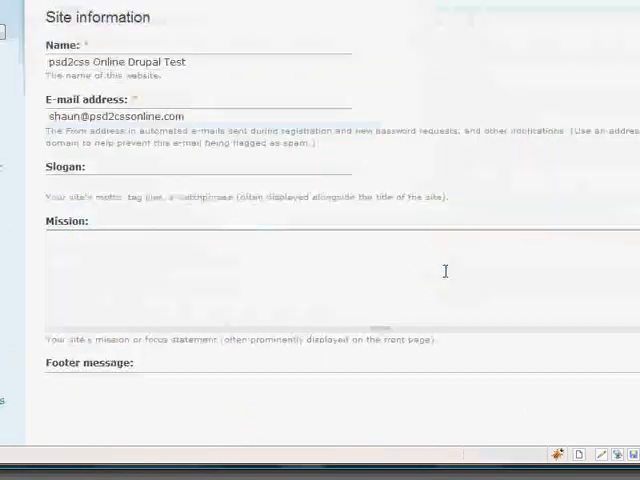
pyautogui.scroll(-3)
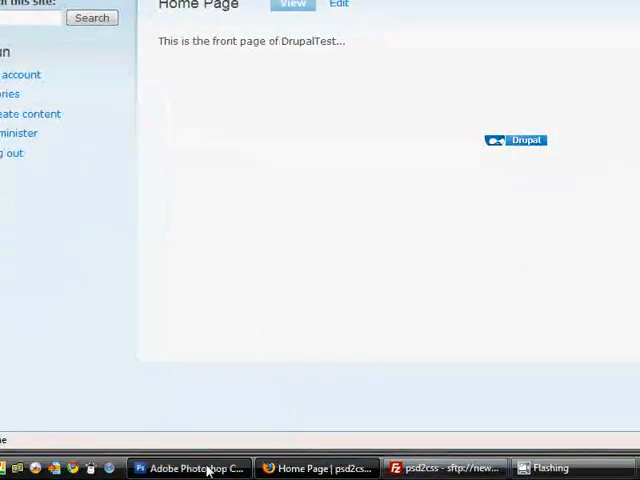
# Switch to the Drupal Theme Example design and show the Front group's landing-page, enter-link and page-node-2 layers.
pyautogui.click(188, 468)
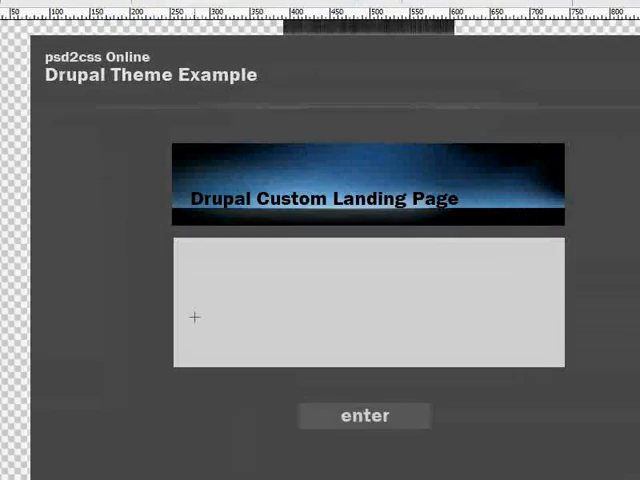
pyautogui.scroll(-3)
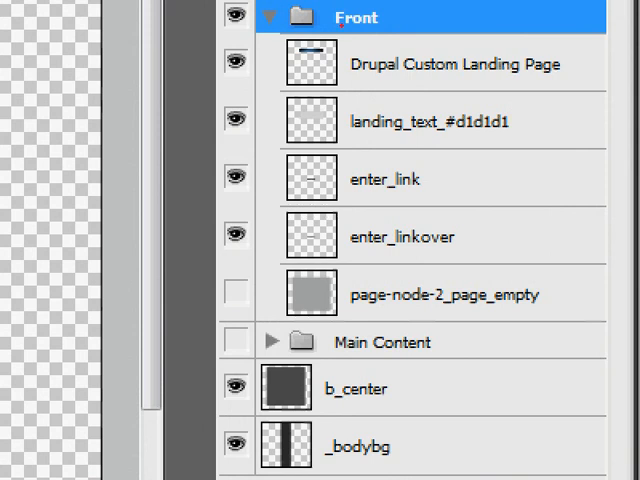
pyautogui.scroll(-3)
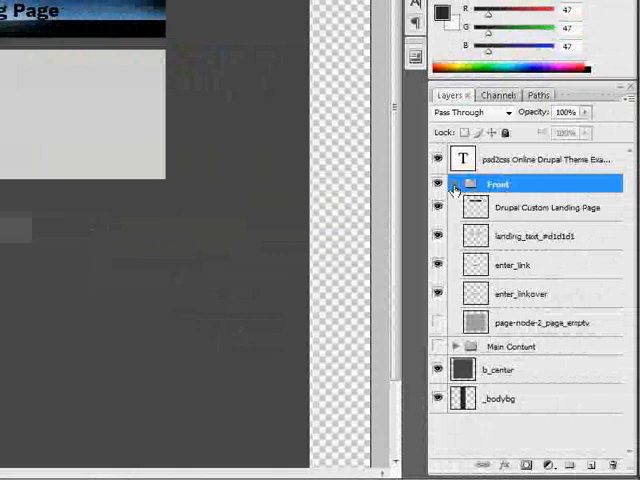
# Collapse the Front group and expand Main Content to reveal content_drupal and left_drupal layers.
pyautogui.click(456, 184)
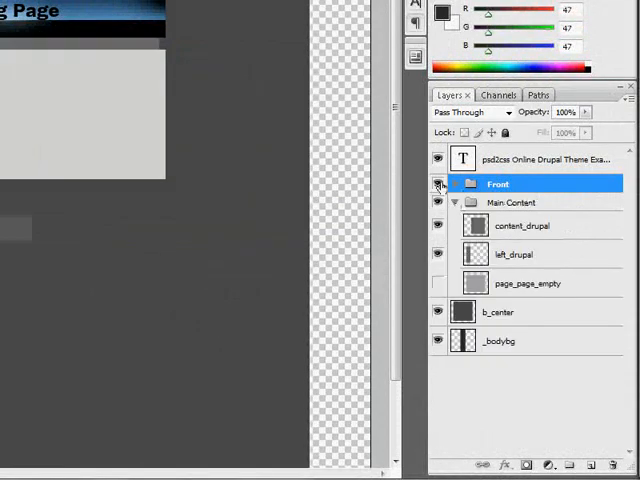
pyautogui.click(440, 184)
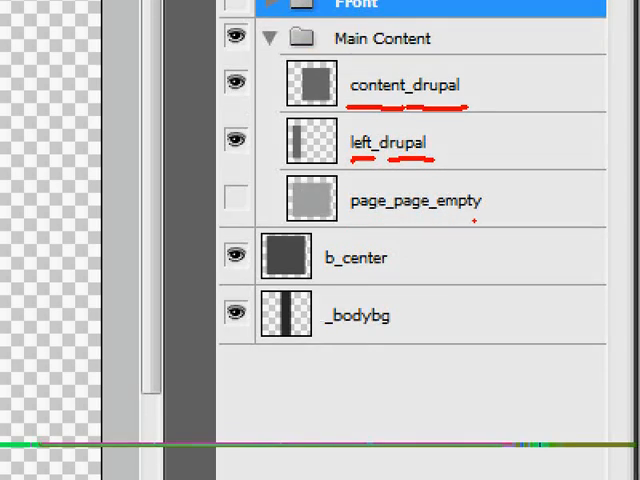
pyautogui.moveTo(350, 184); pyautogui.dragTo(396, 216)
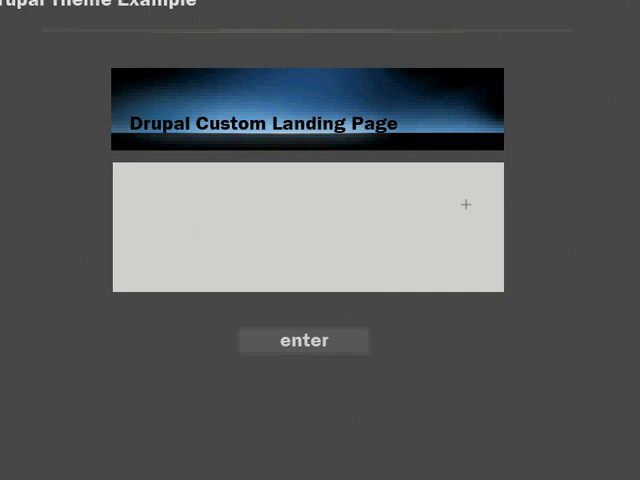
# Save the DrupalDark design via File > Save.
pyautogui.click(40, 24)
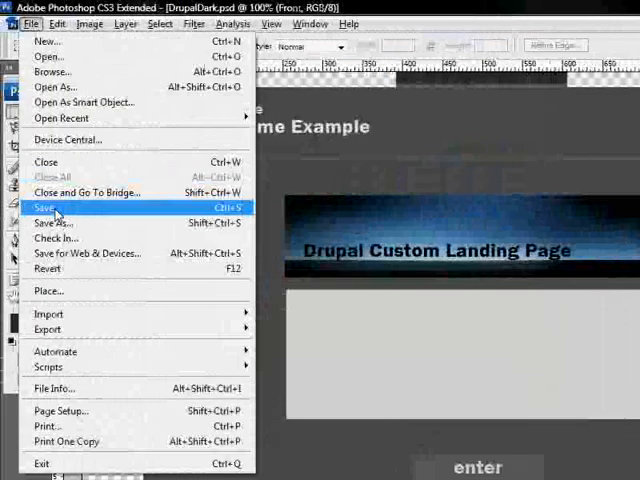
pyautogui.click(48, 208)
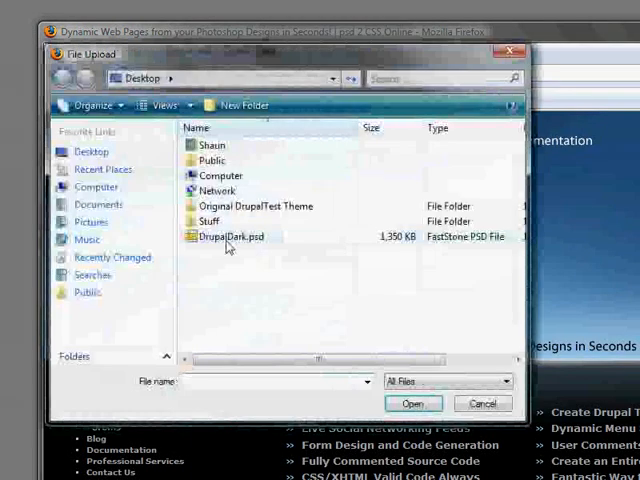
# Upload DrupalDark.psd to psd2css Online and open the generated theme zip with 7-Zip.
pyautogui.click(412, 404)
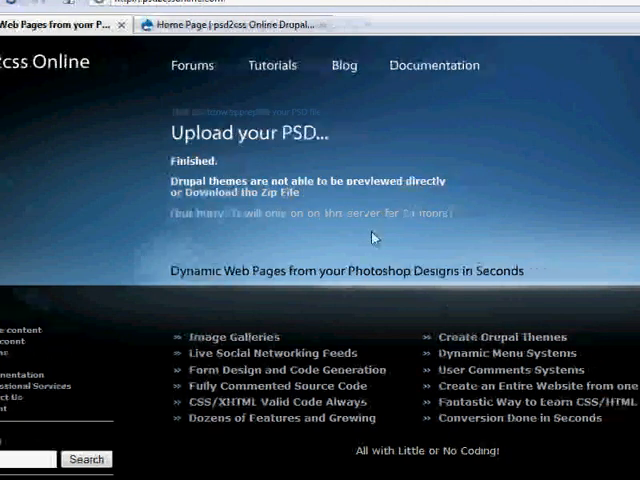
pyautogui.click(264, 194)
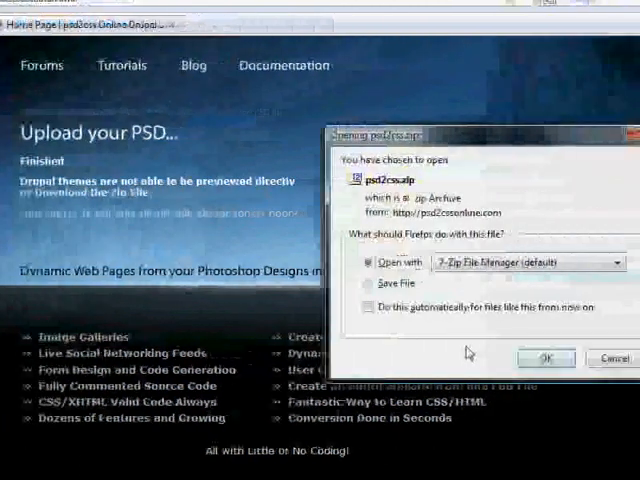
pyautogui.click(544, 358)
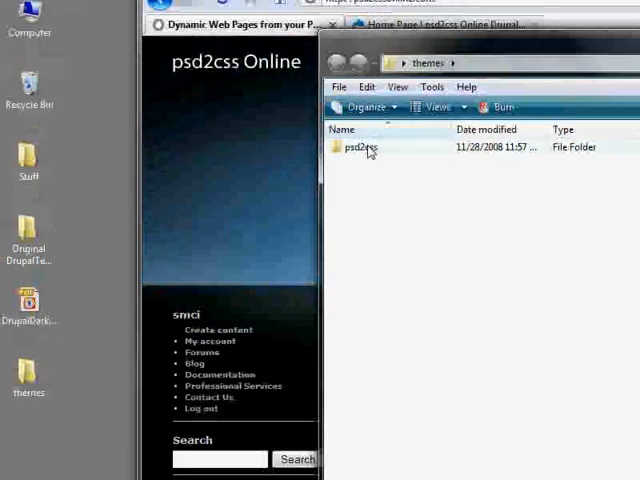
# Open the psd2css theme folder and bring up the context menu for page-node-2.tpl.php.
pyautogui.click(362, 148)
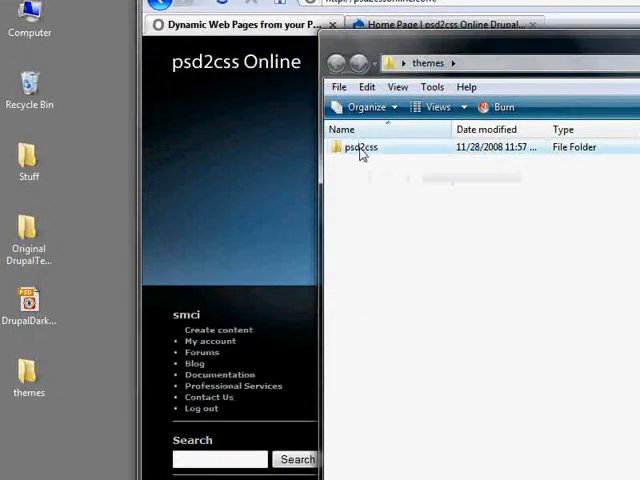
pyautogui.doubleClick(358, 148)
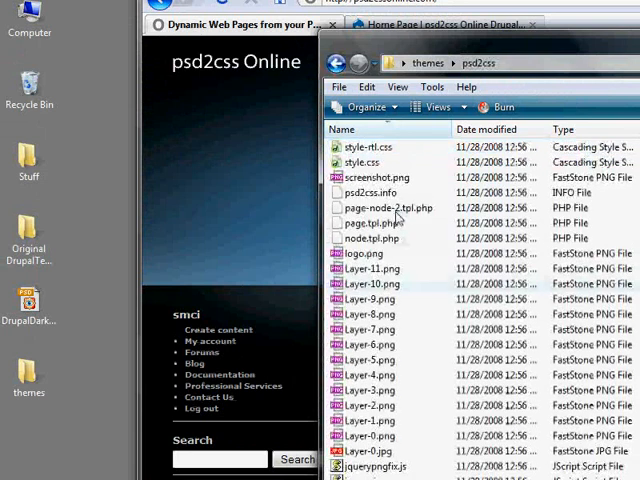
pyautogui.moveTo(400, 208)
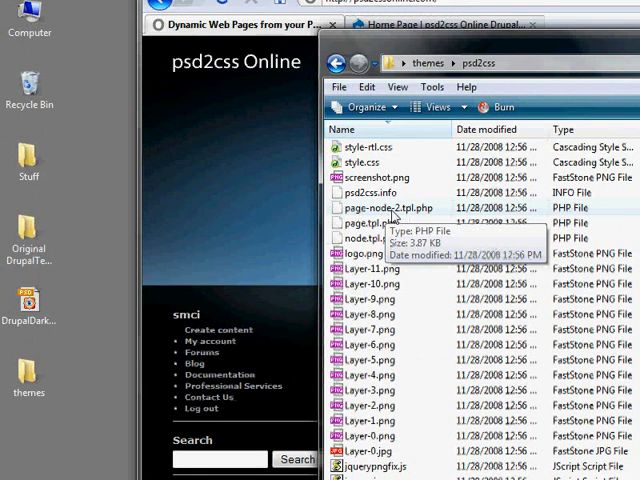
pyautogui.rightClick(372, 208)
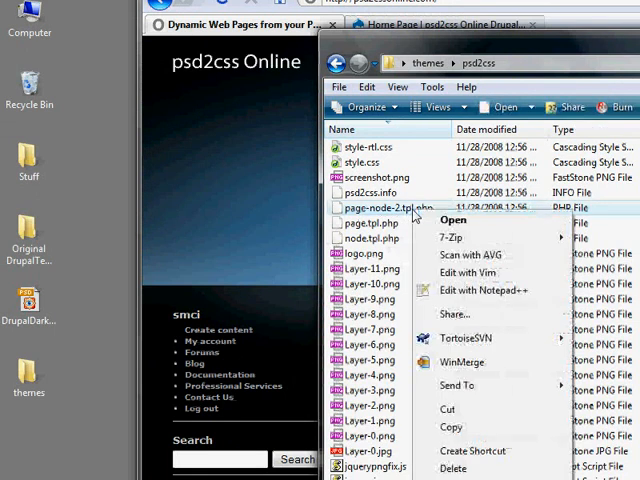
# Edit page-node-2.tpl.php in Notepad++ so the enter_link href reads /DrupalTest/node instead of enter.html.
pyautogui.click(472, 290)
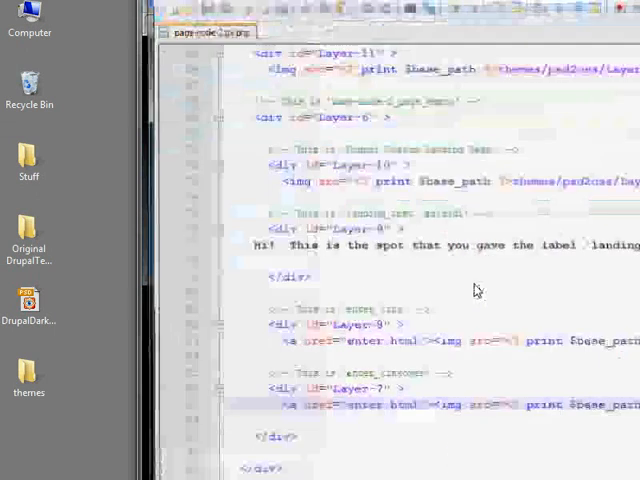
pyautogui.scroll(-3)
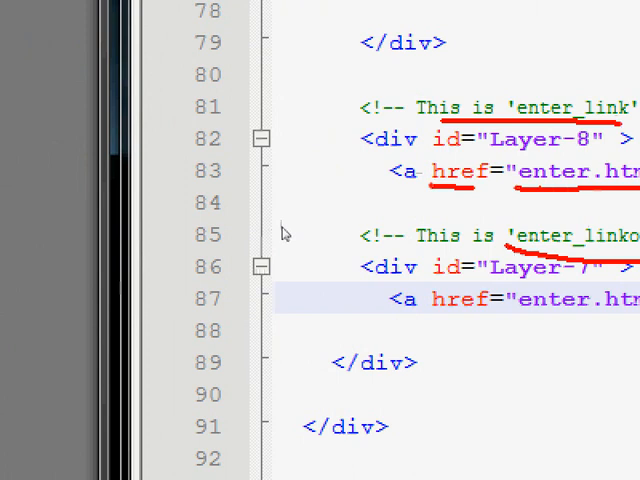
pyautogui.moveTo(290, 222)
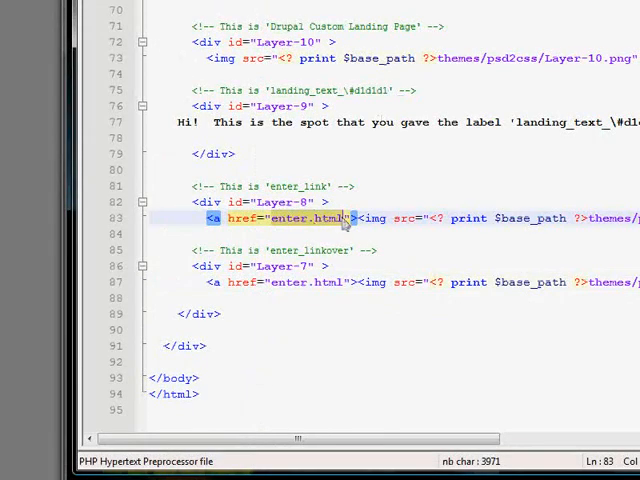
pyautogui.write('/DrupalTest/')
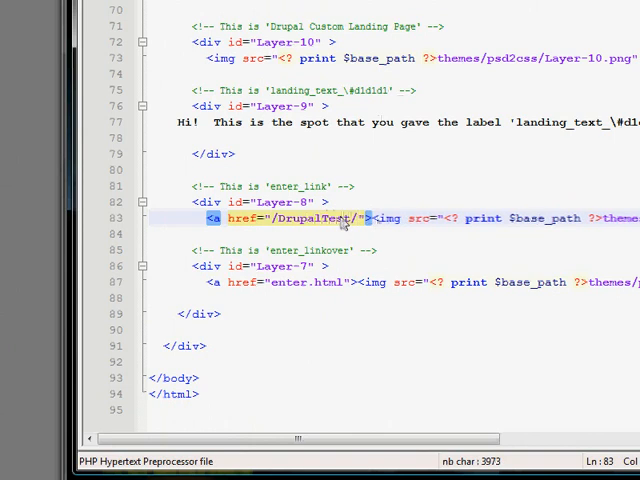
pyautogui.write('node')
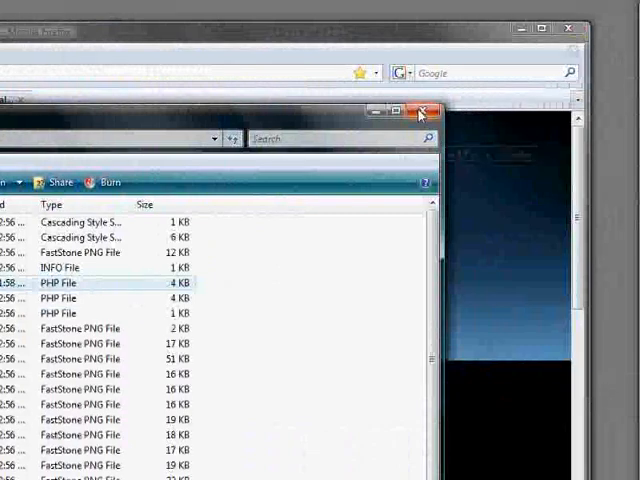
# Close the theme folder window to return to the Drupal site in the browser.
pyautogui.click(420, 112)
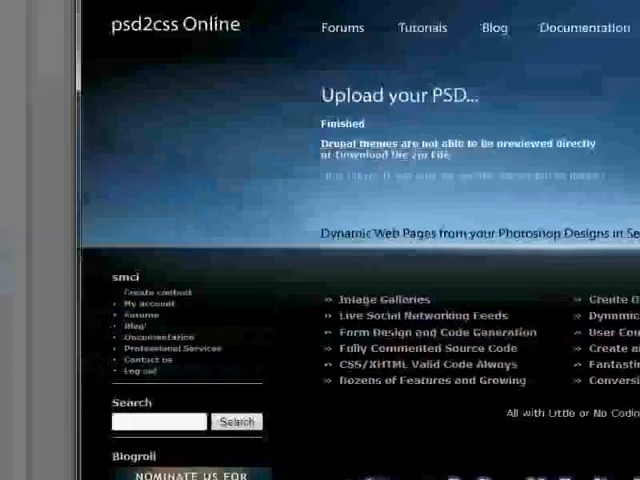
pyautogui.scroll(-3)
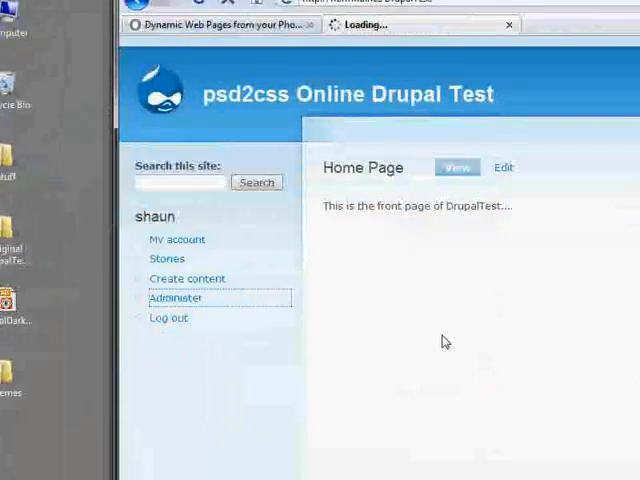
# On the Themes page, enable psd2css Online as the default theme and save the configuration.
pyautogui.click(176, 298)
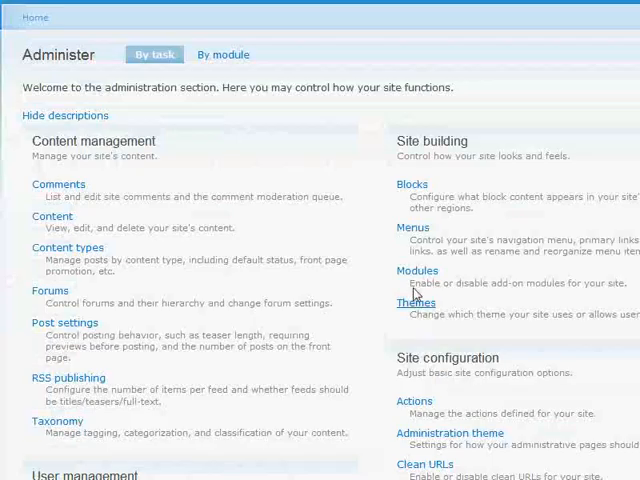
pyautogui.click(416, 302)
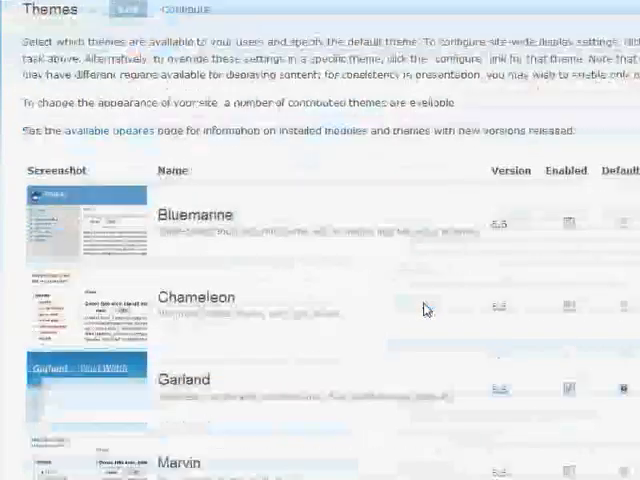
pyautogui.scroll(-3)
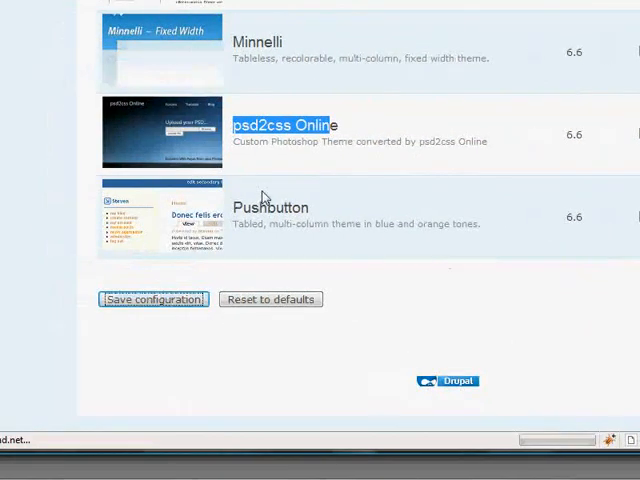
pyautogui.click(152, 300)
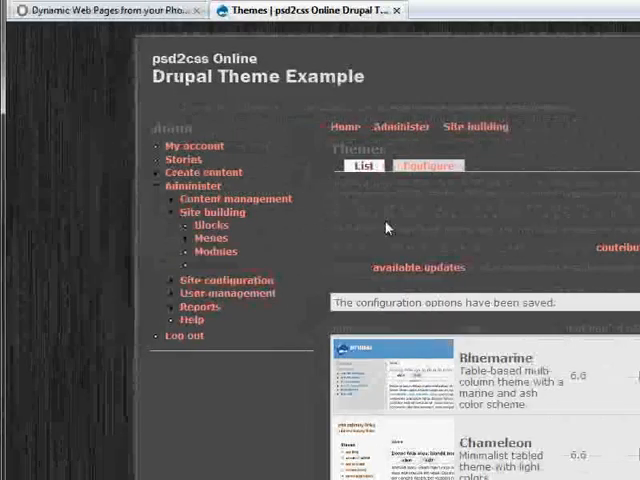
# Return from the theme settings to the front page, now rendered as the Custom Landing Page.
pyautogui.scroll(-3)
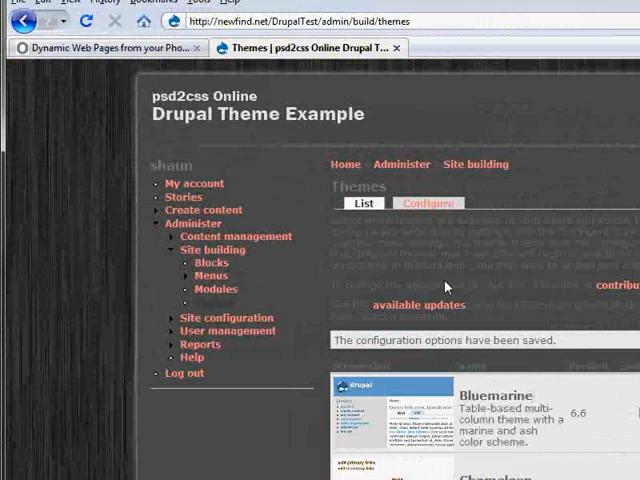
pyautogui.click(400, 164)
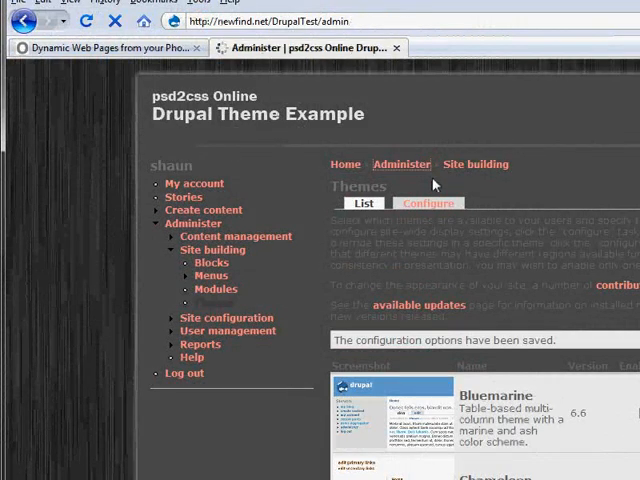
pyautogui.click(400, 164)
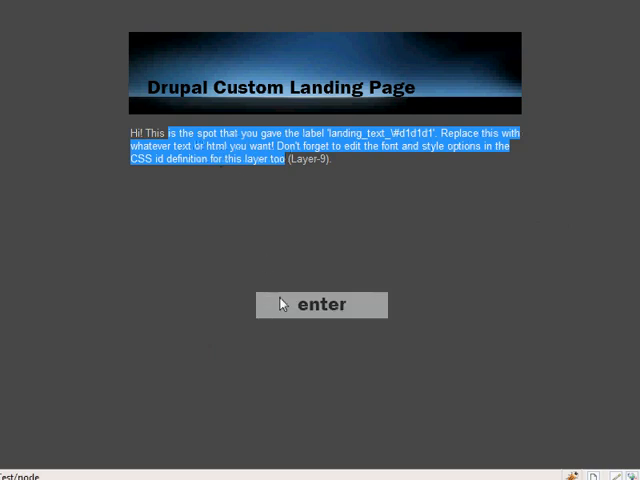
pyautogui.moveTo(330, 312)
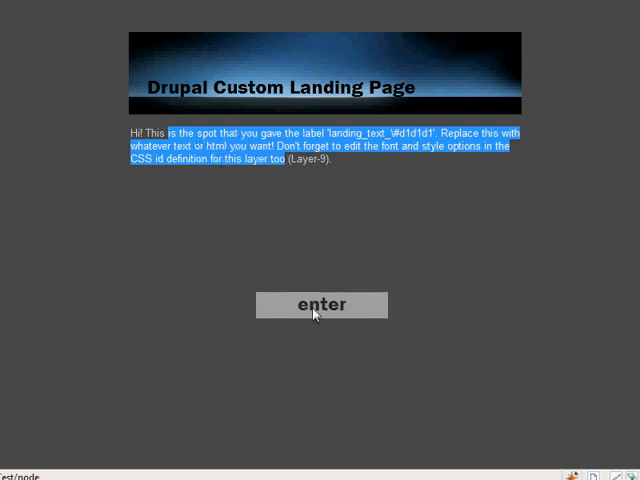
# Follow the landing page's enter link to the themed story listing.
pyautogui.click(320, 304)
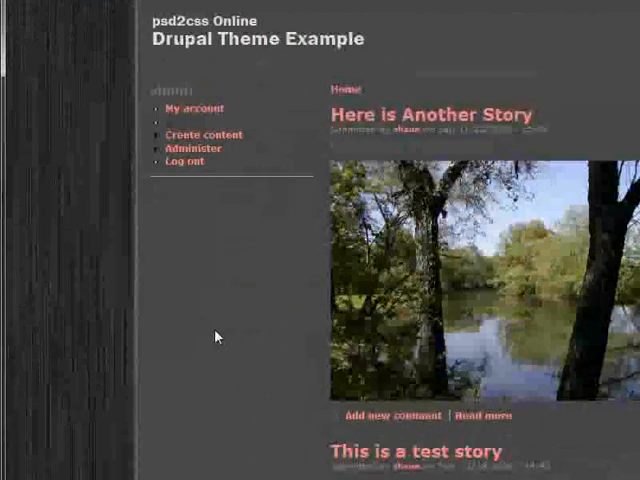
pyautogui.scroll(-3)
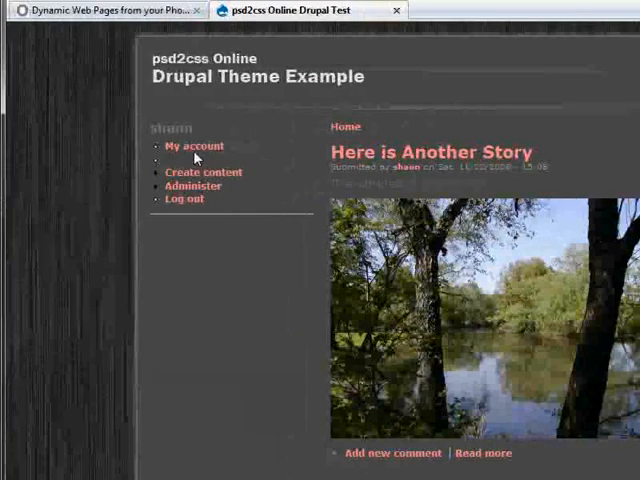
# Return via My account to Home, showing the custom landing page inside the psd2css theme.
pyautogui.click(194, 146)
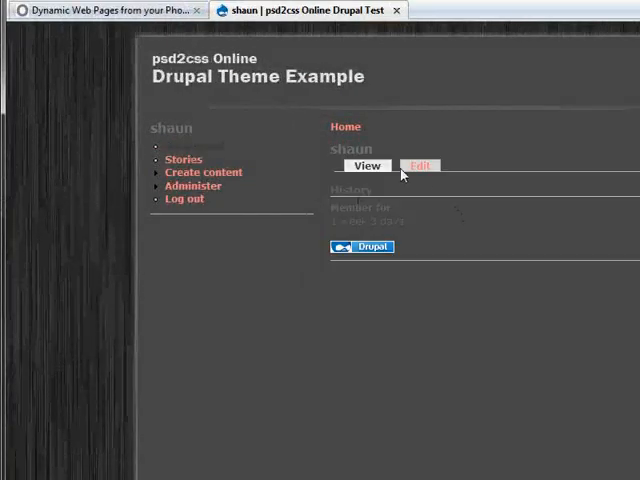
pyautogui.click(192, 186)
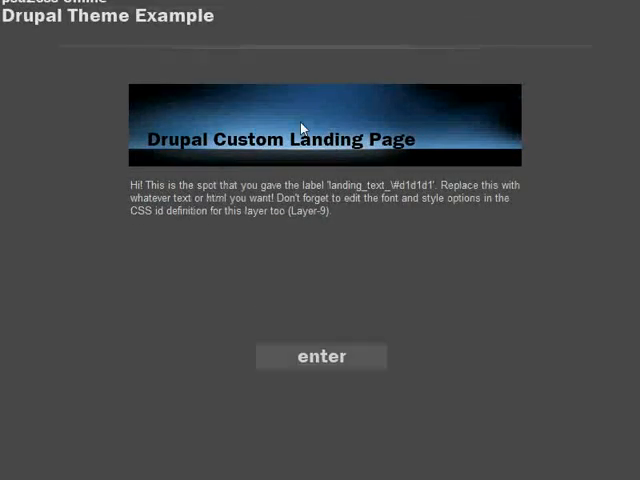
pyautogui.scroll(-3)
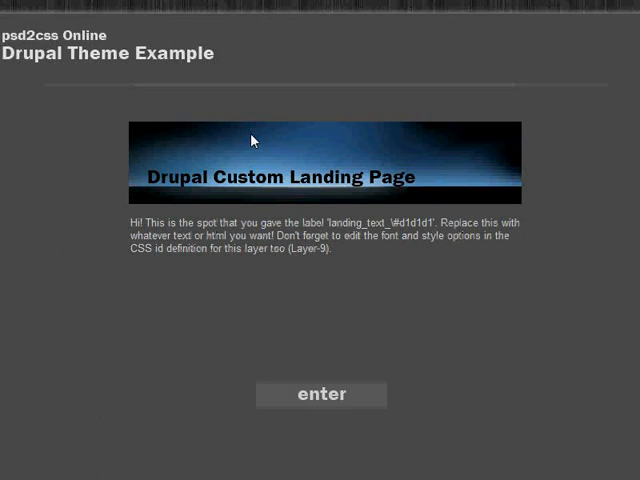